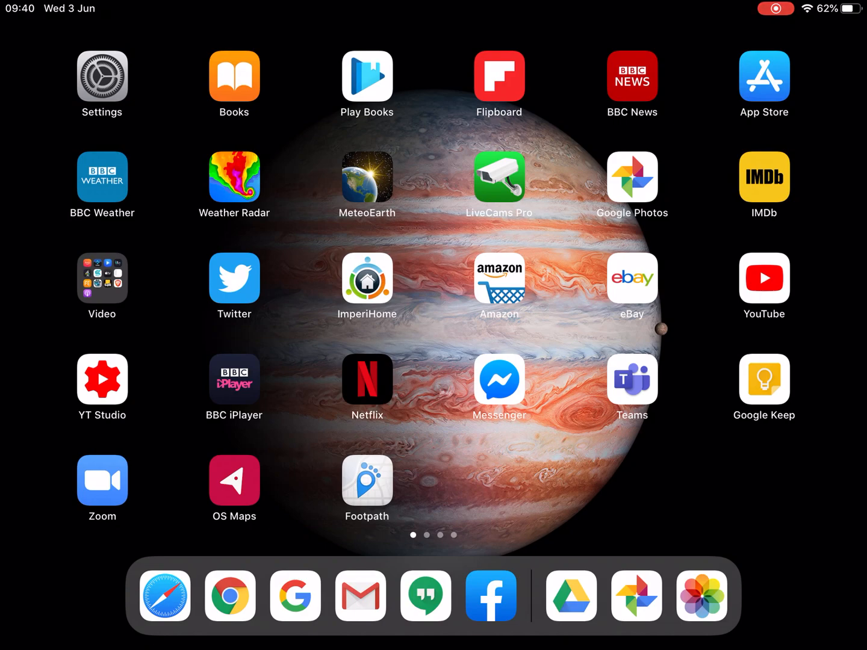
- Launch Chrome from the dock onto the Oak National Academy schedule page
click(230, 596)
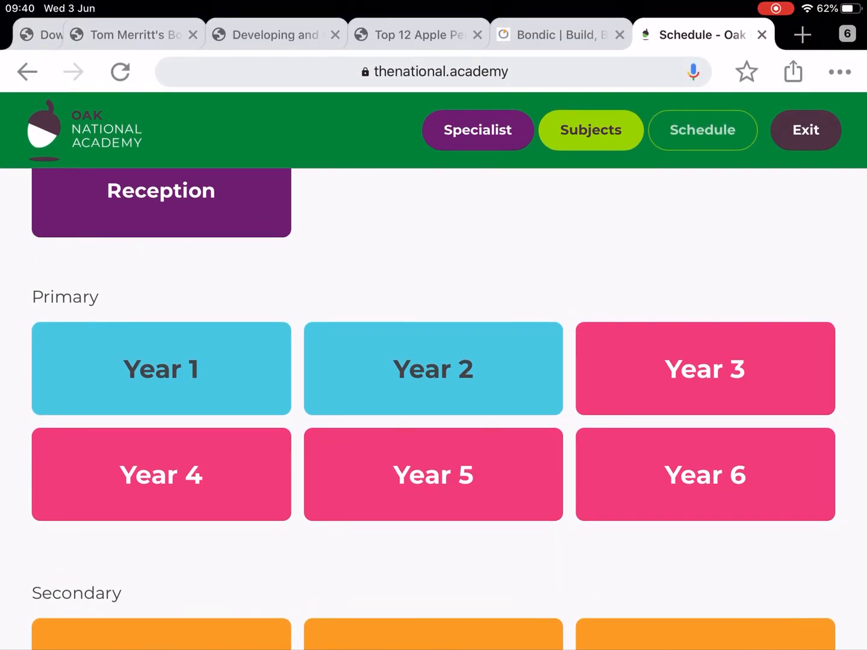
- Choose Year 4 and reach the Week 6 English Character Description inference lesson
click(162, 475)
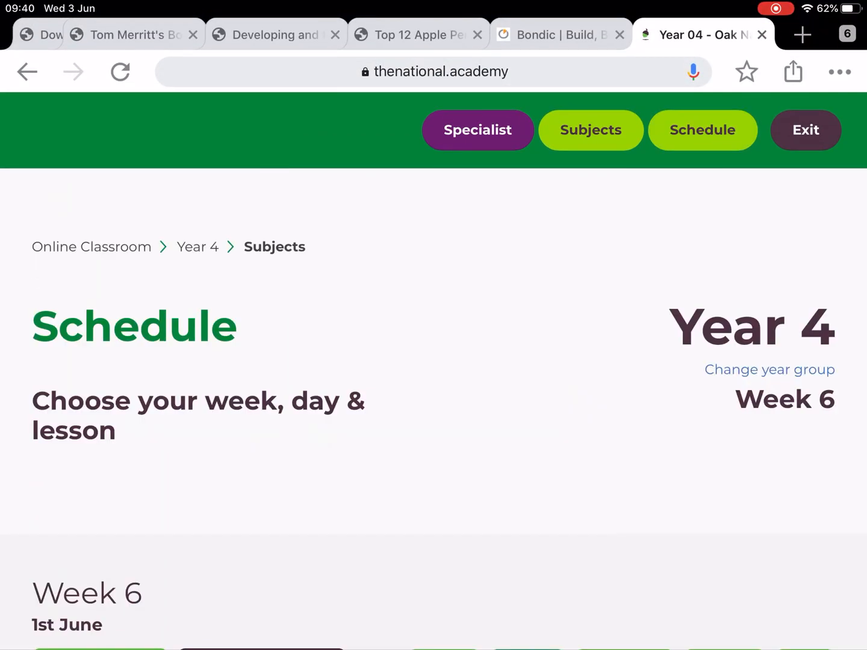
scroll(down, 3)
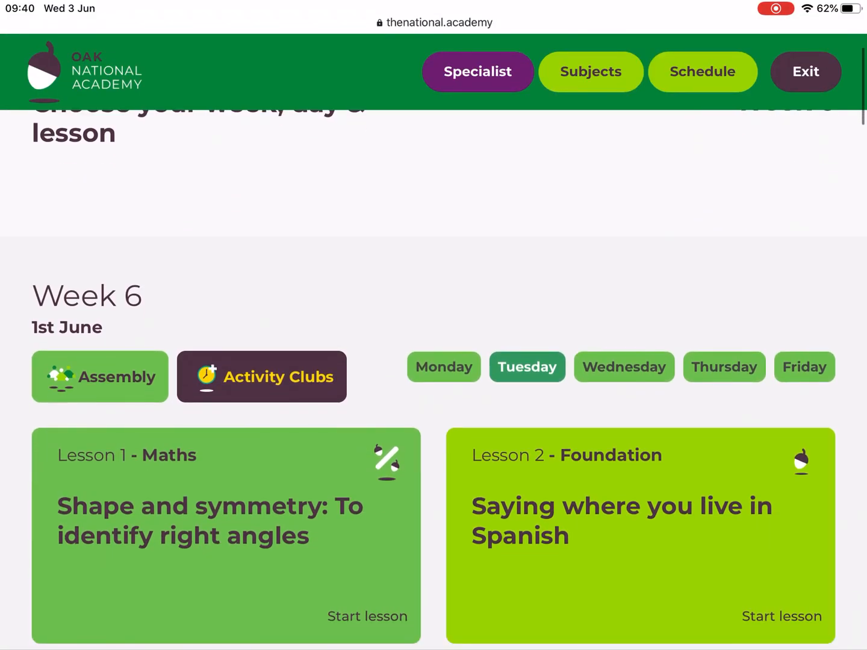
scroll(down, 3)
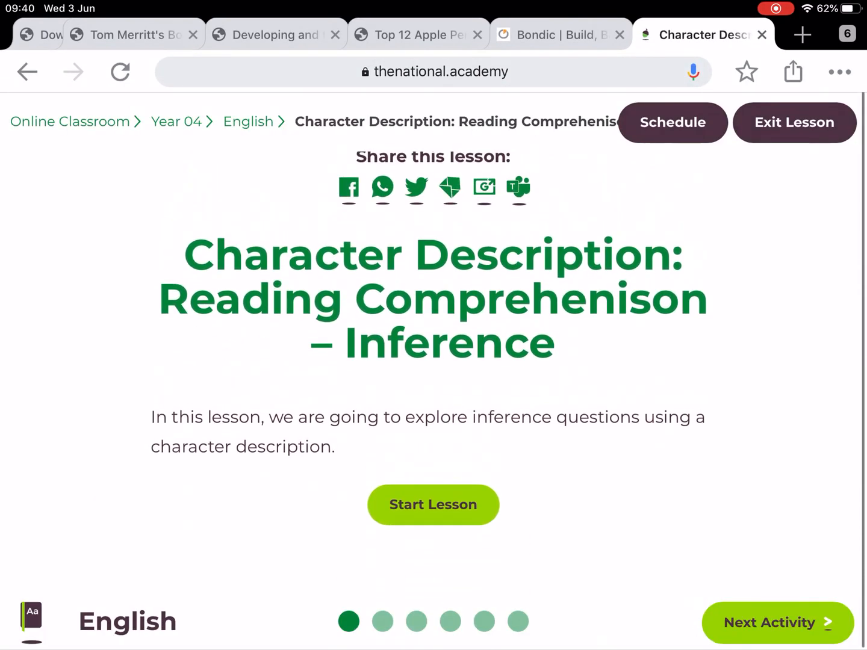
- Advance through the video activity to the Worksheet slides, then return to the Home Screen
click(433, 505)
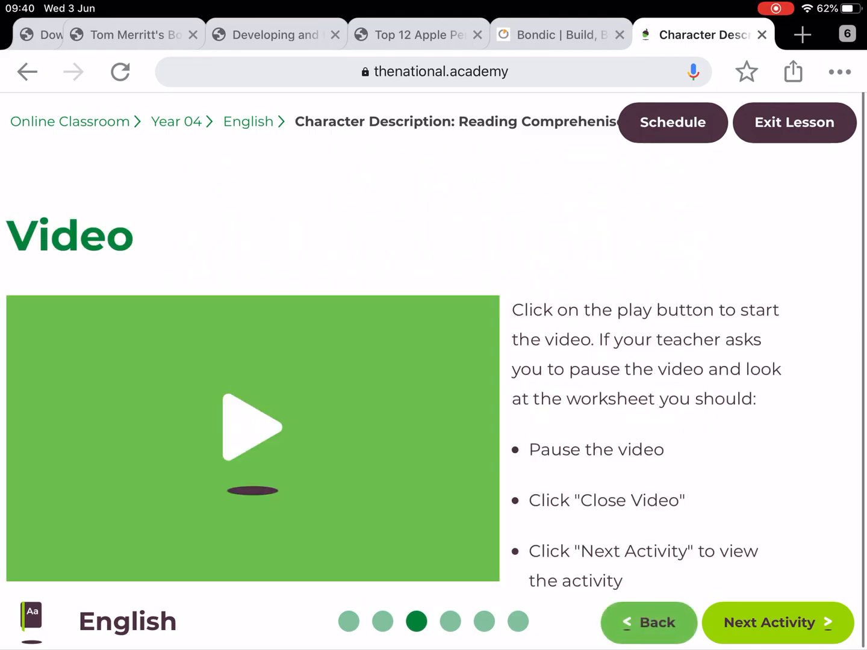
click(777, 623)
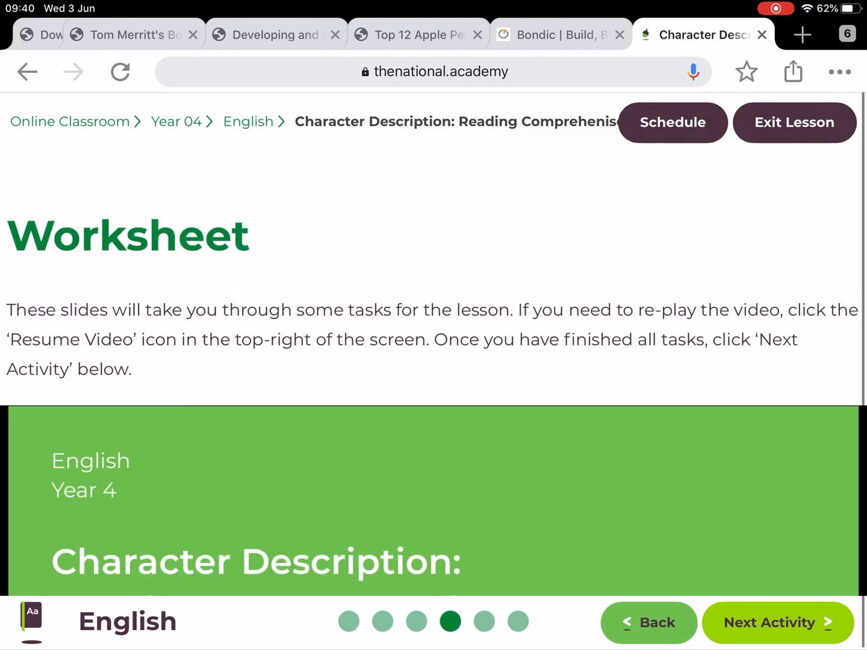
scroll(down, 3)
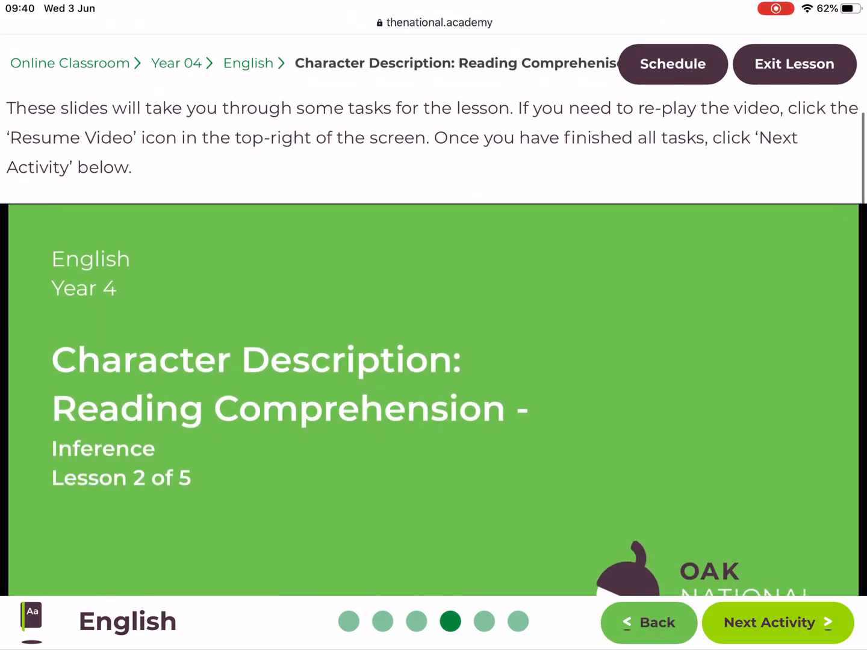
scroll(down, 3)
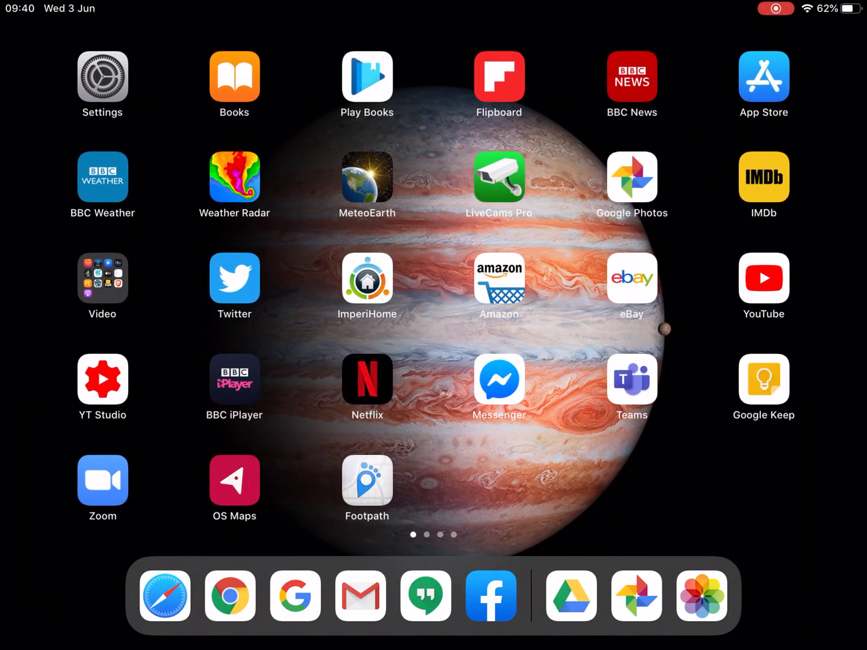
- Switch to the second Home Screen page and launch Google Drive
scroll(left, 3)
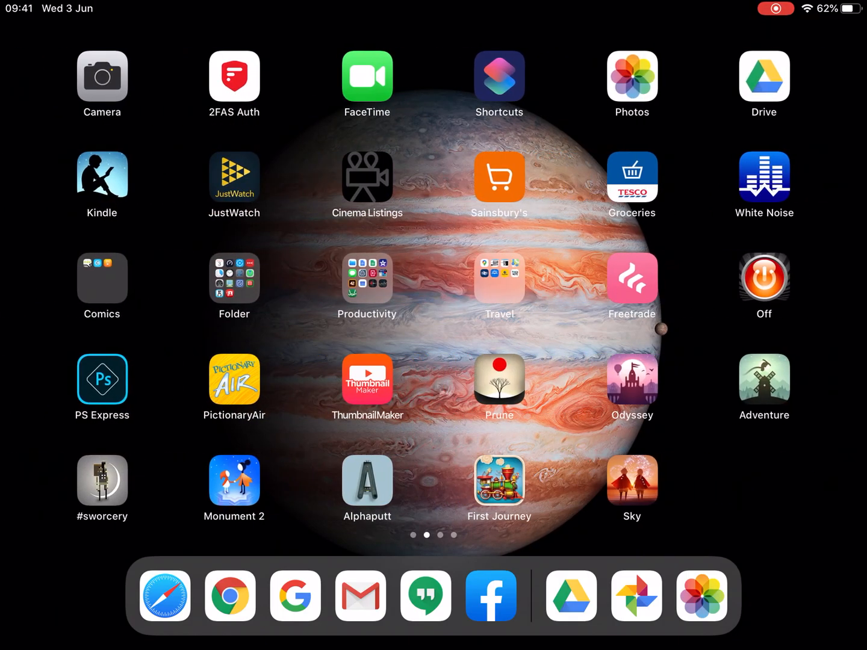
click(764, 75)
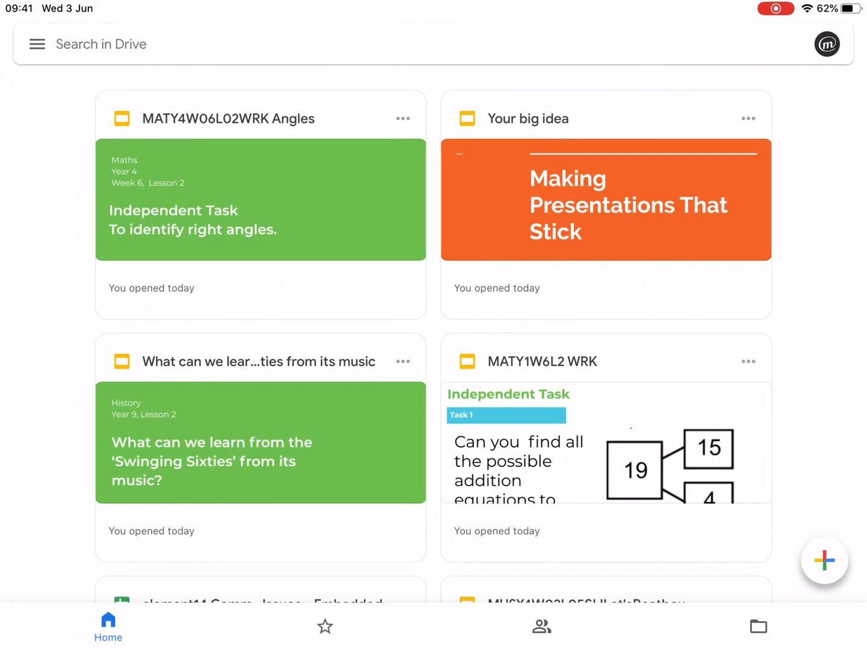
- Refresh the Shared files list and open the ENGY4W06L02WRK1Inference worksheet
click(540, 627)
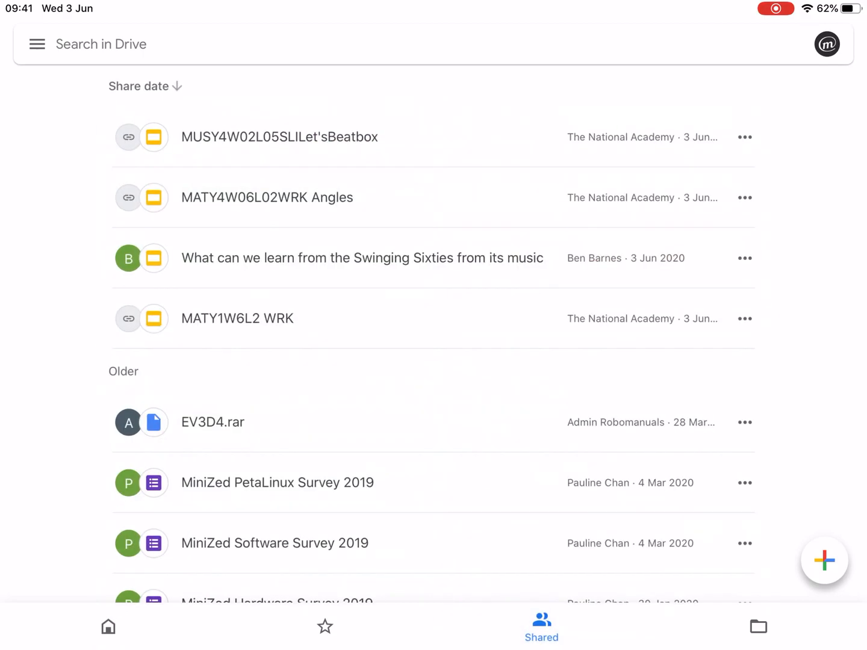
scroll(down, 3)
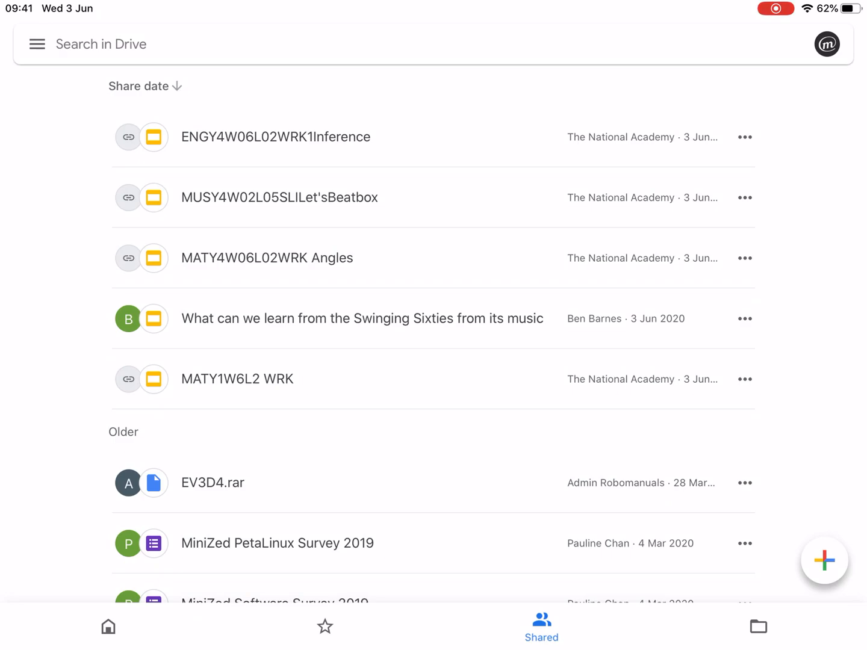
click(274, 138)
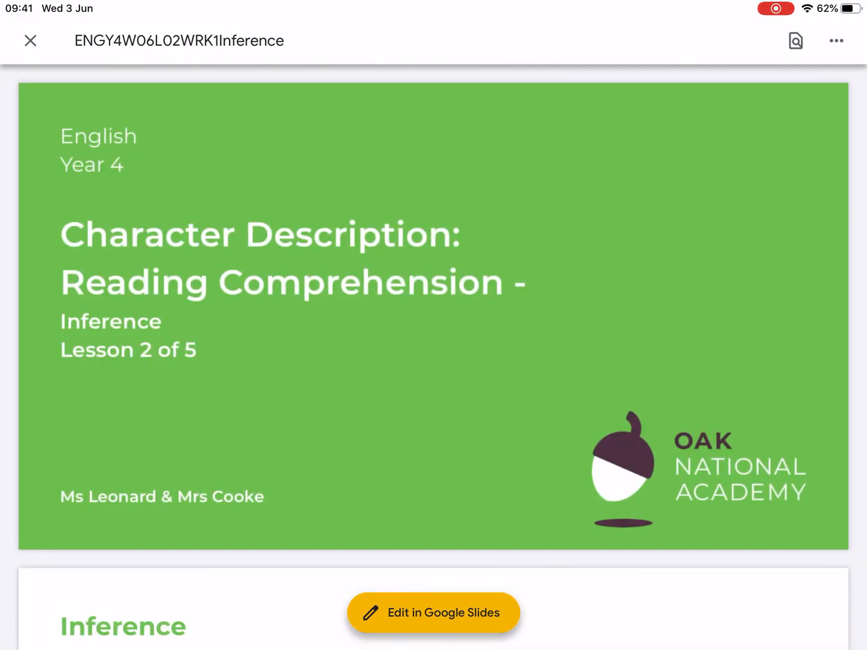
- Show the worksheet's Print options, dismiss them, and close back to the Shared list
scroll(down, 3)
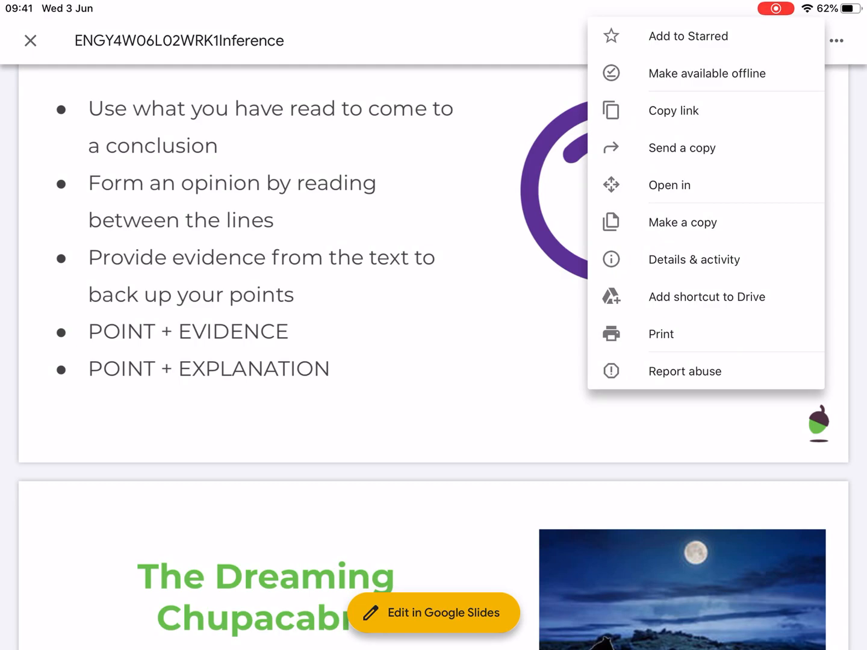
click(660, 335)
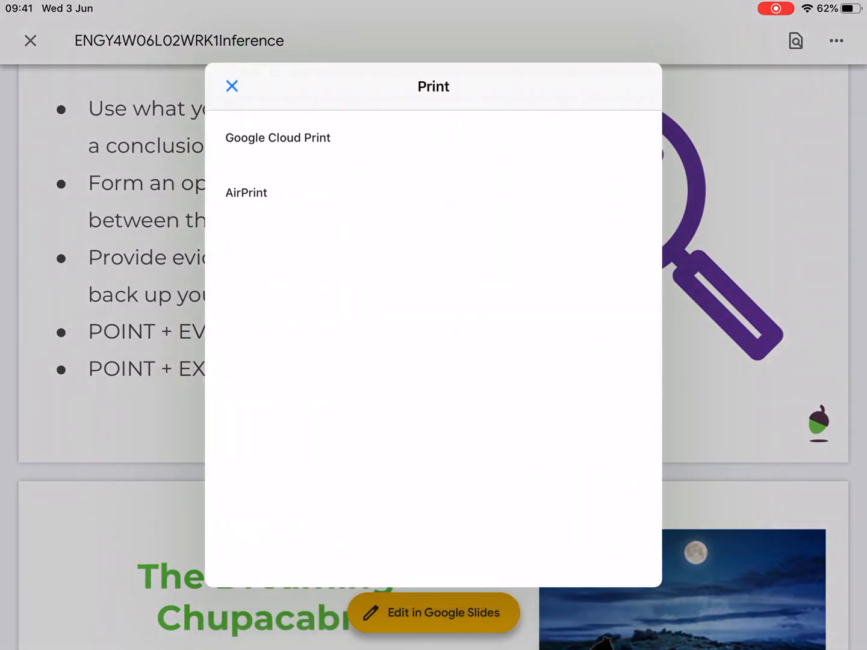
click(232, 86)
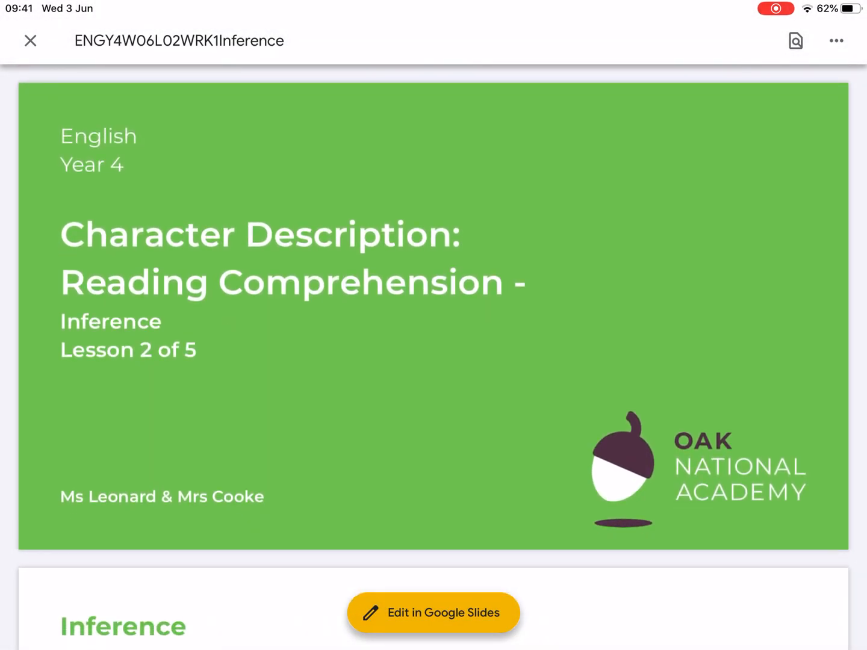
click(30, 41)
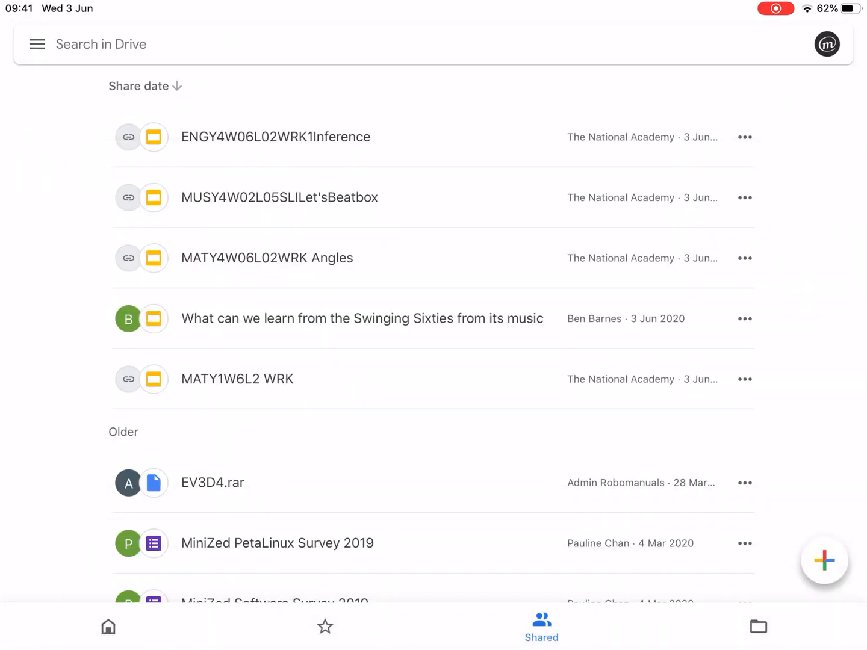